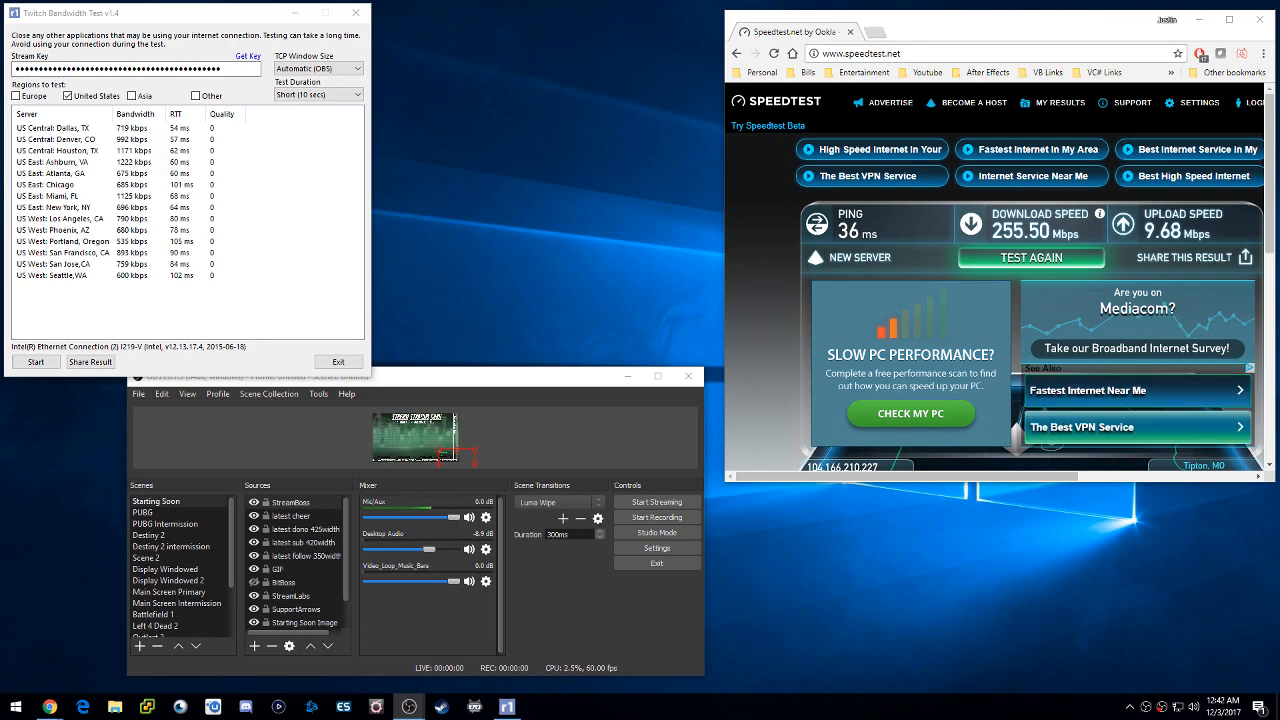
mouse_move(553, 237)
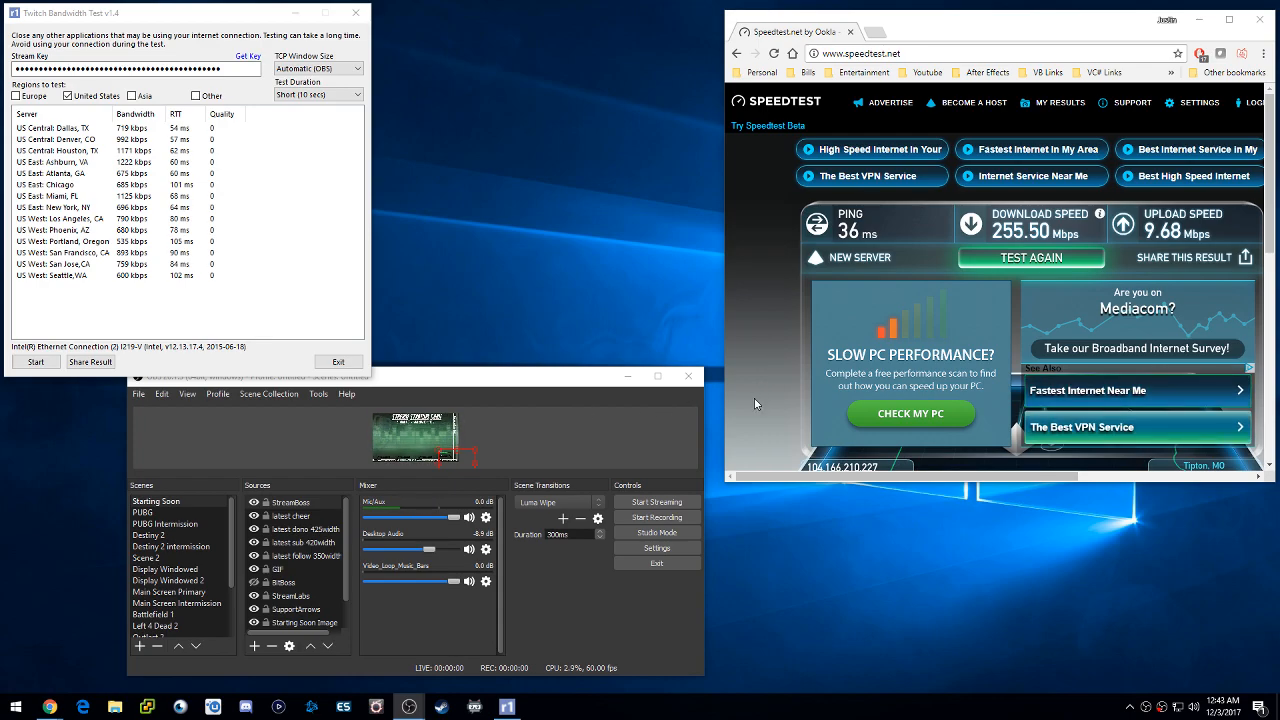
mouse_move(733, 395)
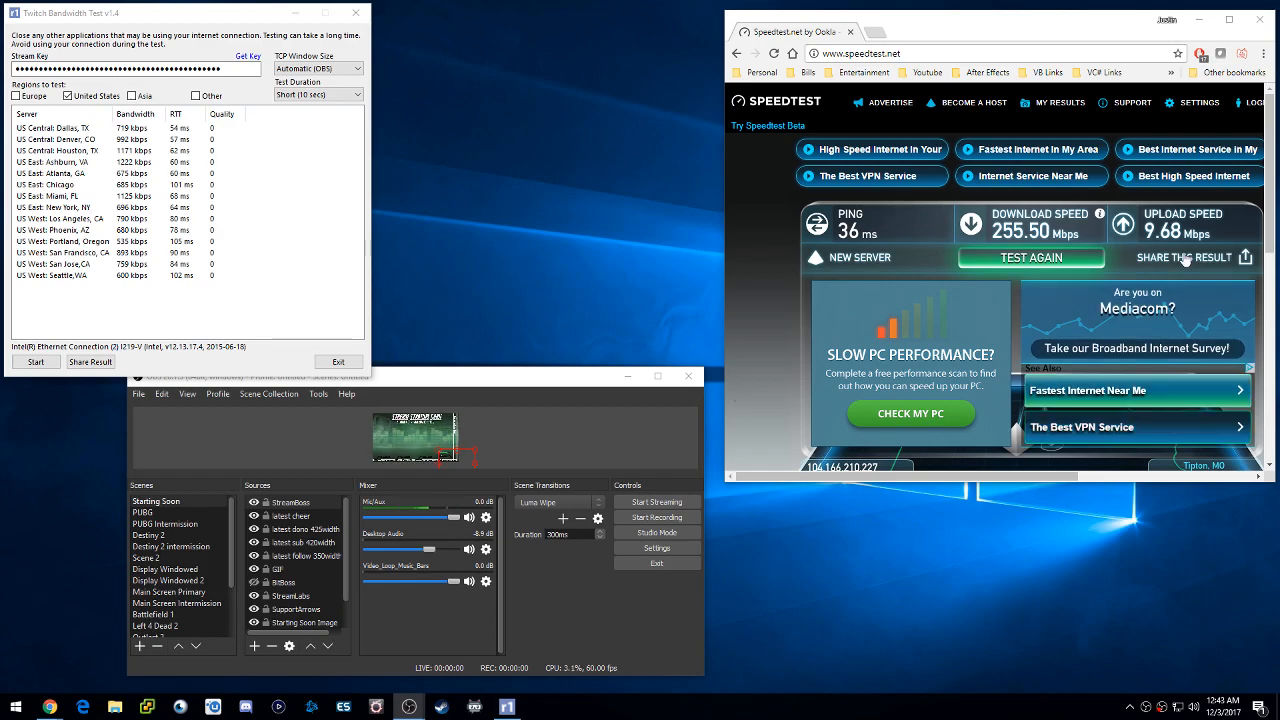
mouse_move(630, 233)
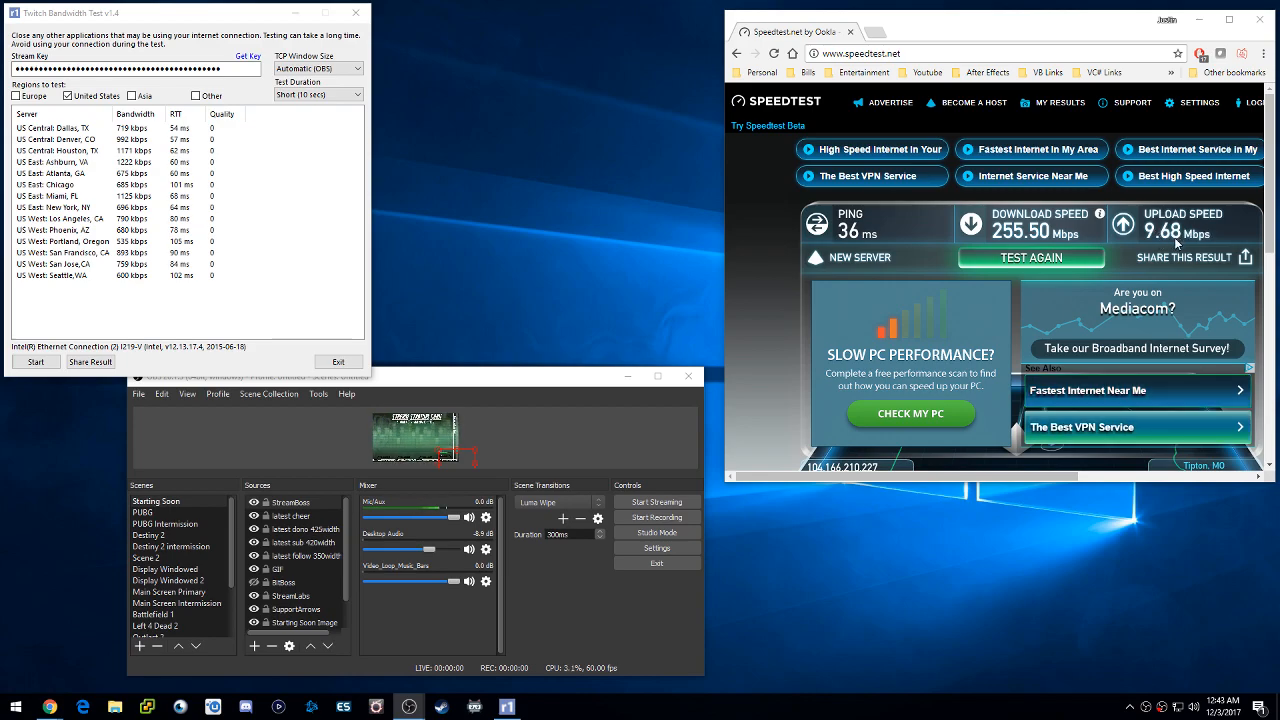
mouse_move(527, 282)
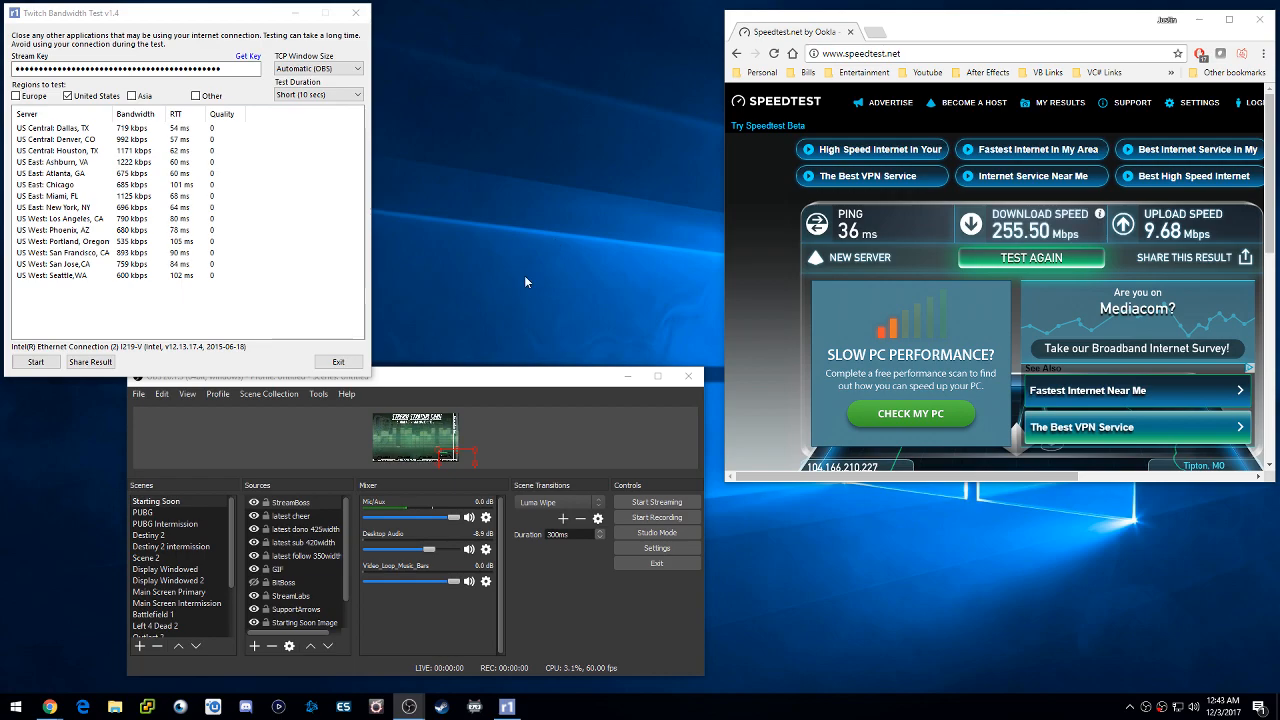
mouse_move(581, 512)
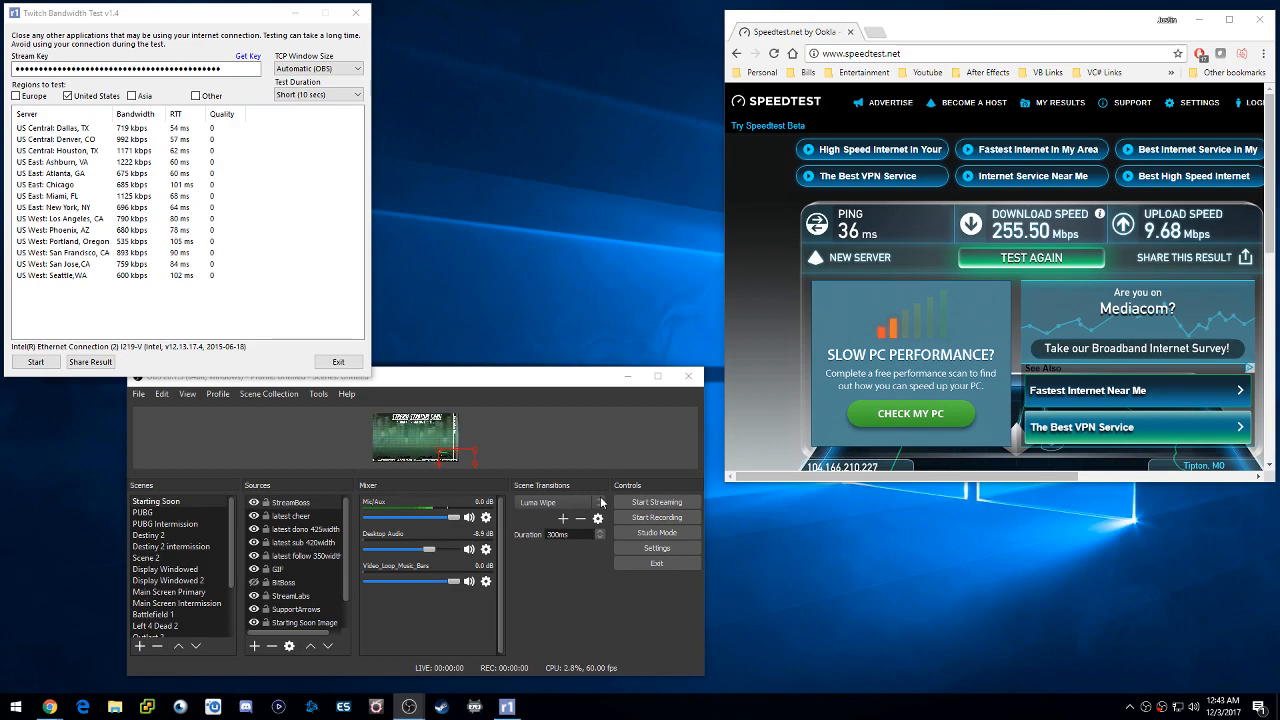
mouse_move(611, 602)
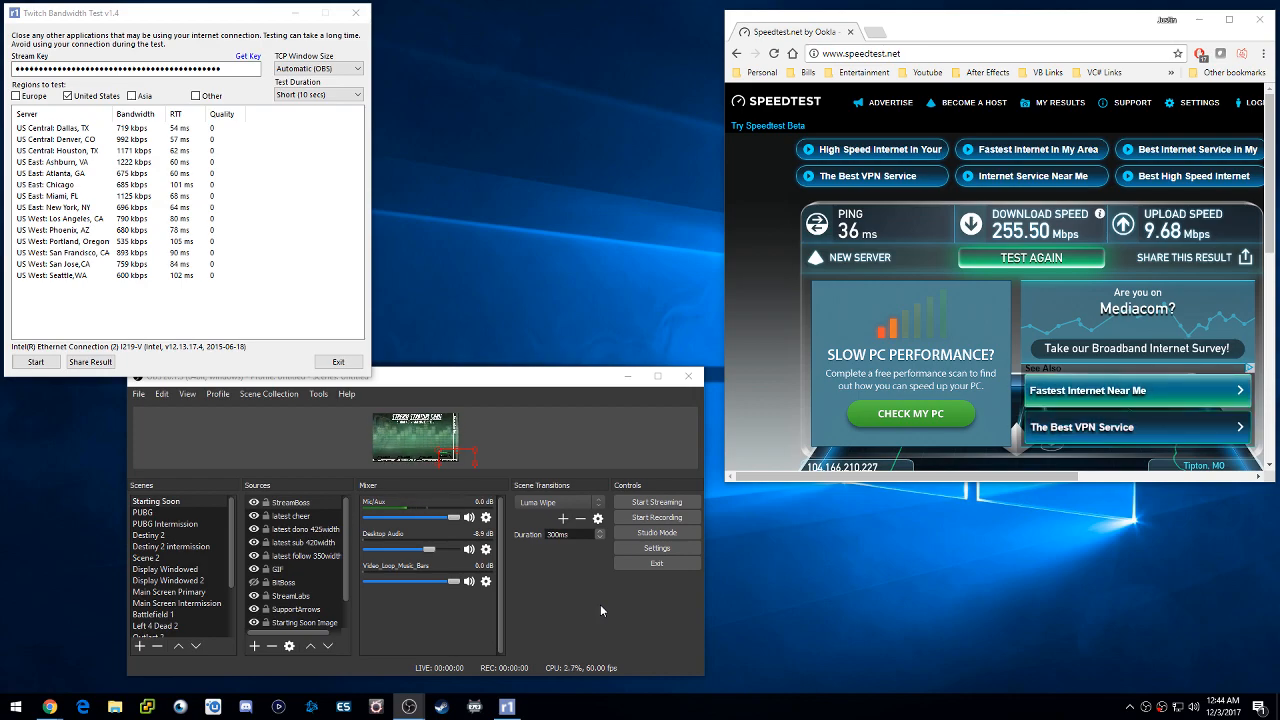
mouse_move(533, 297)
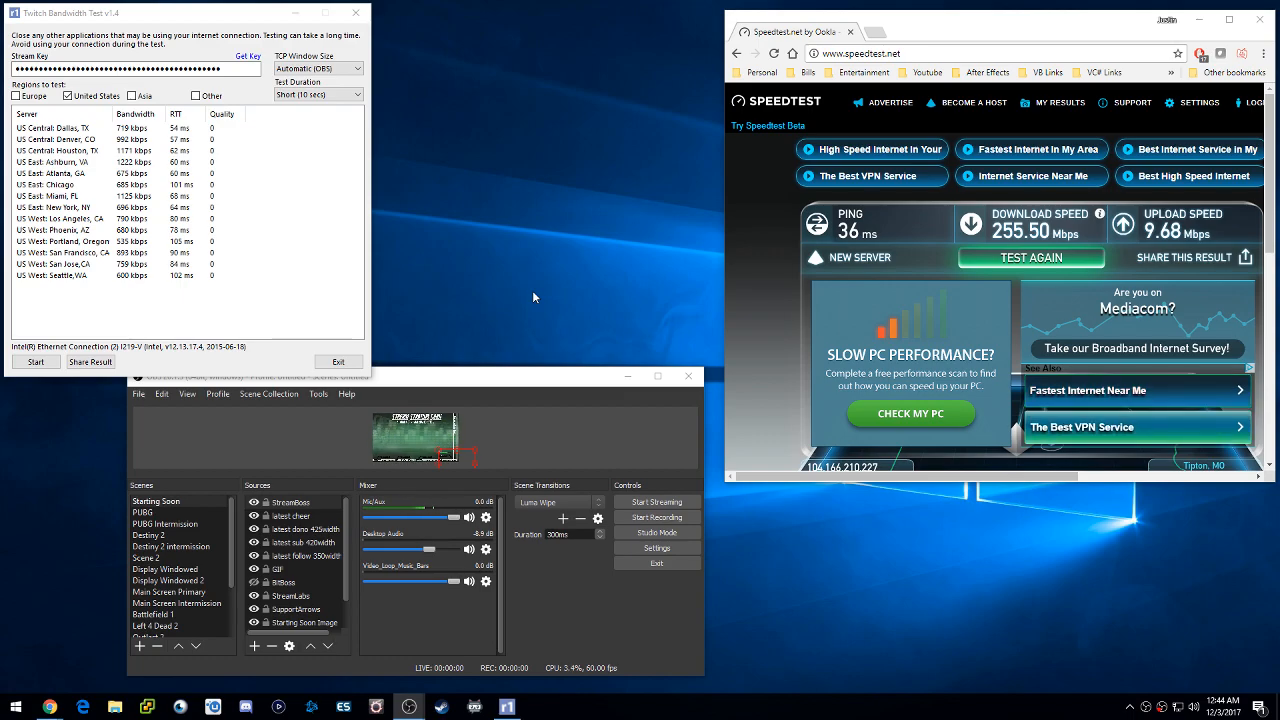
mouse_move(33, 40)
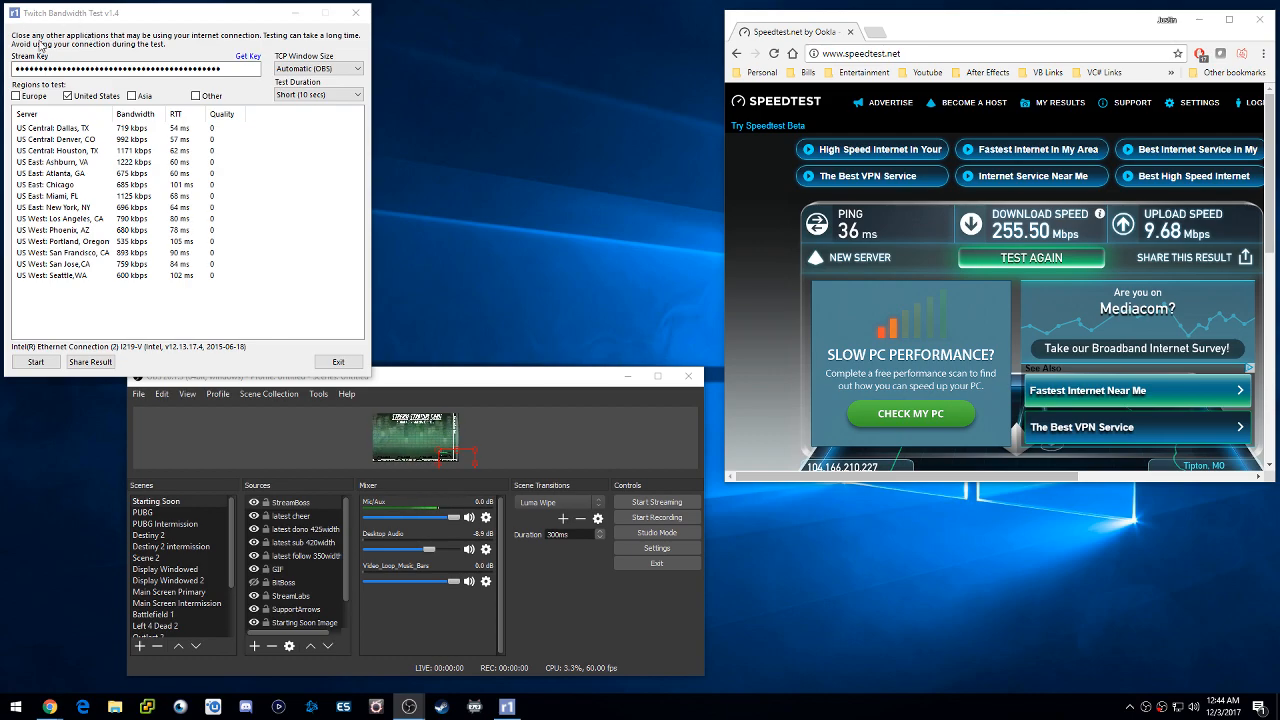
mouse_move(283, 193)
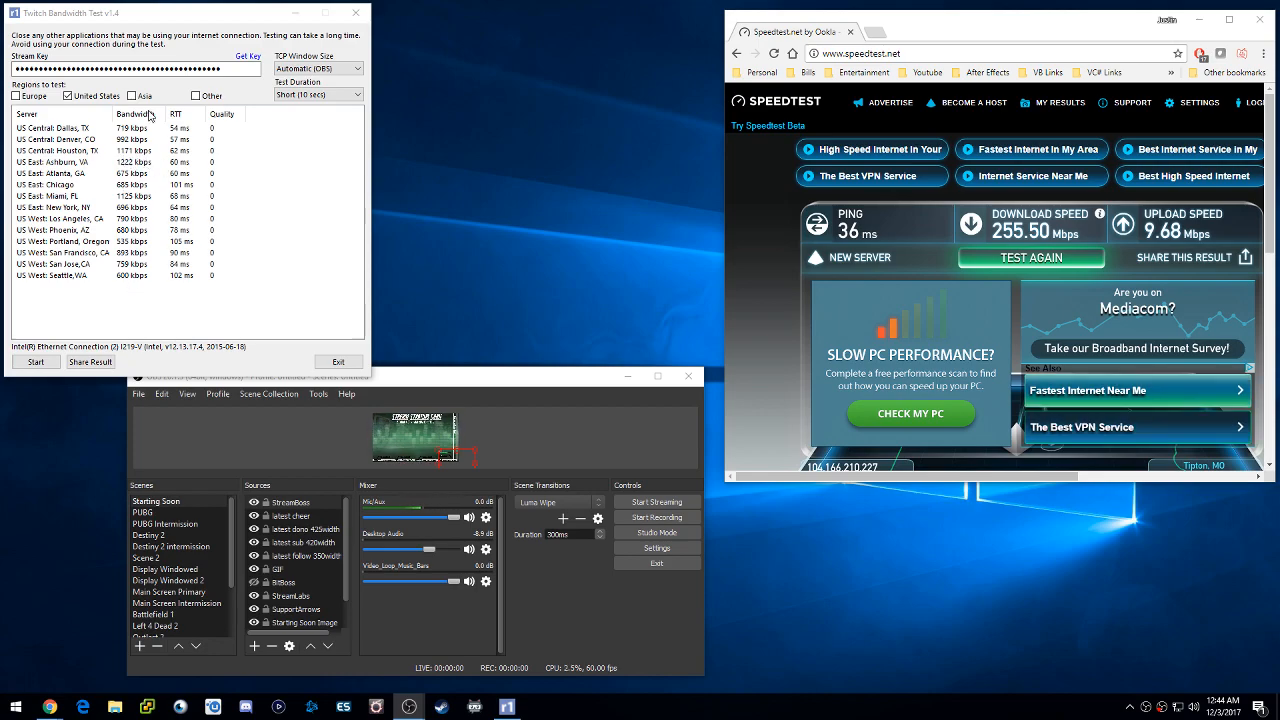
mouse_move(283, 205)
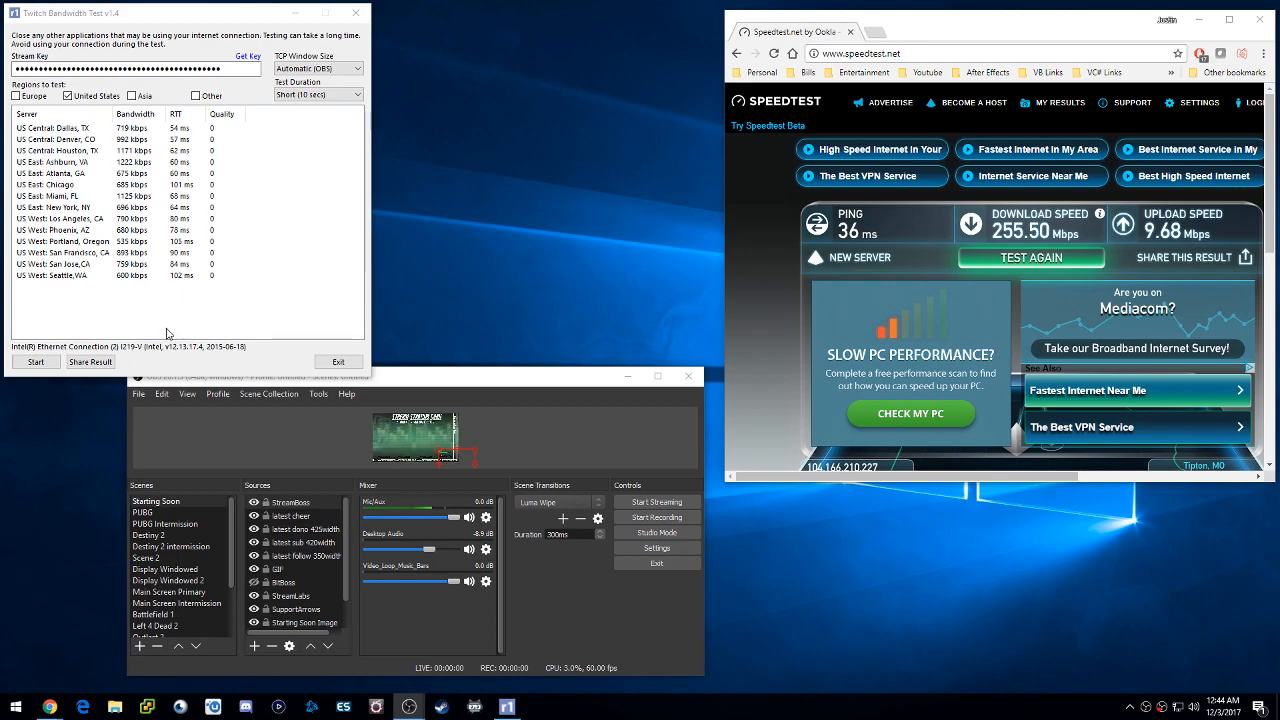
mouse_move(300, 324)
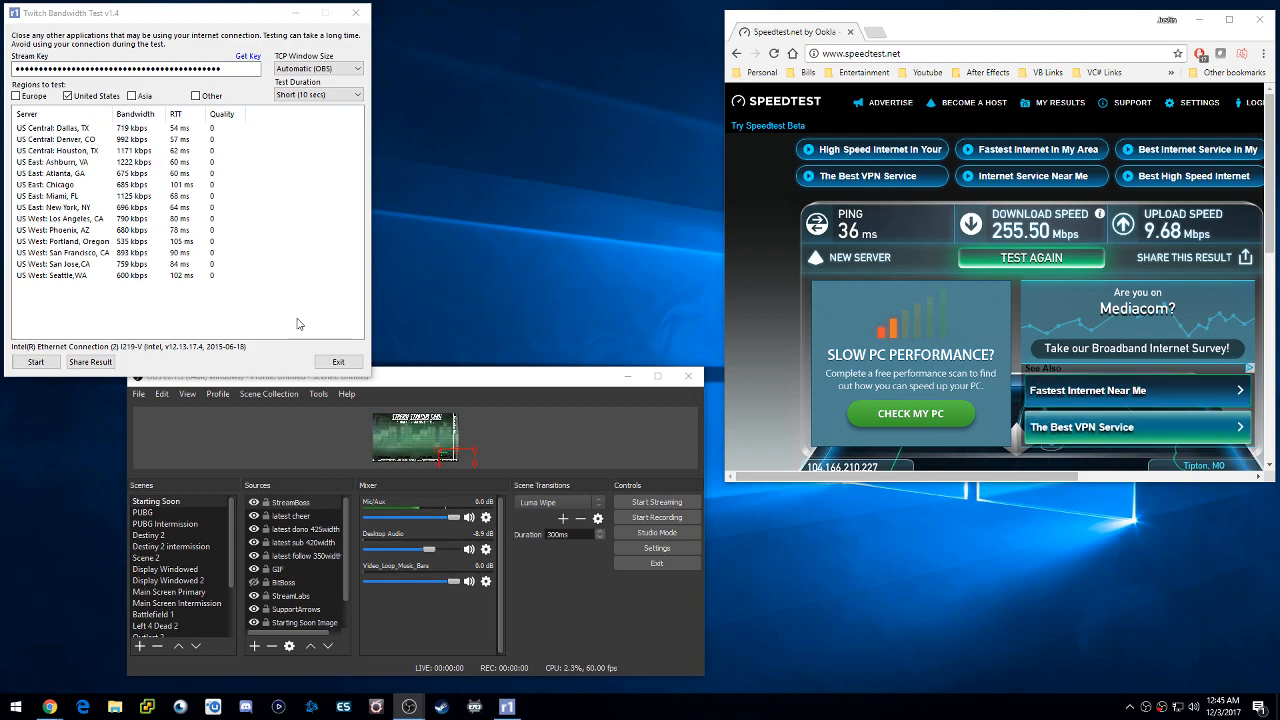
mouse_move(230, 280)
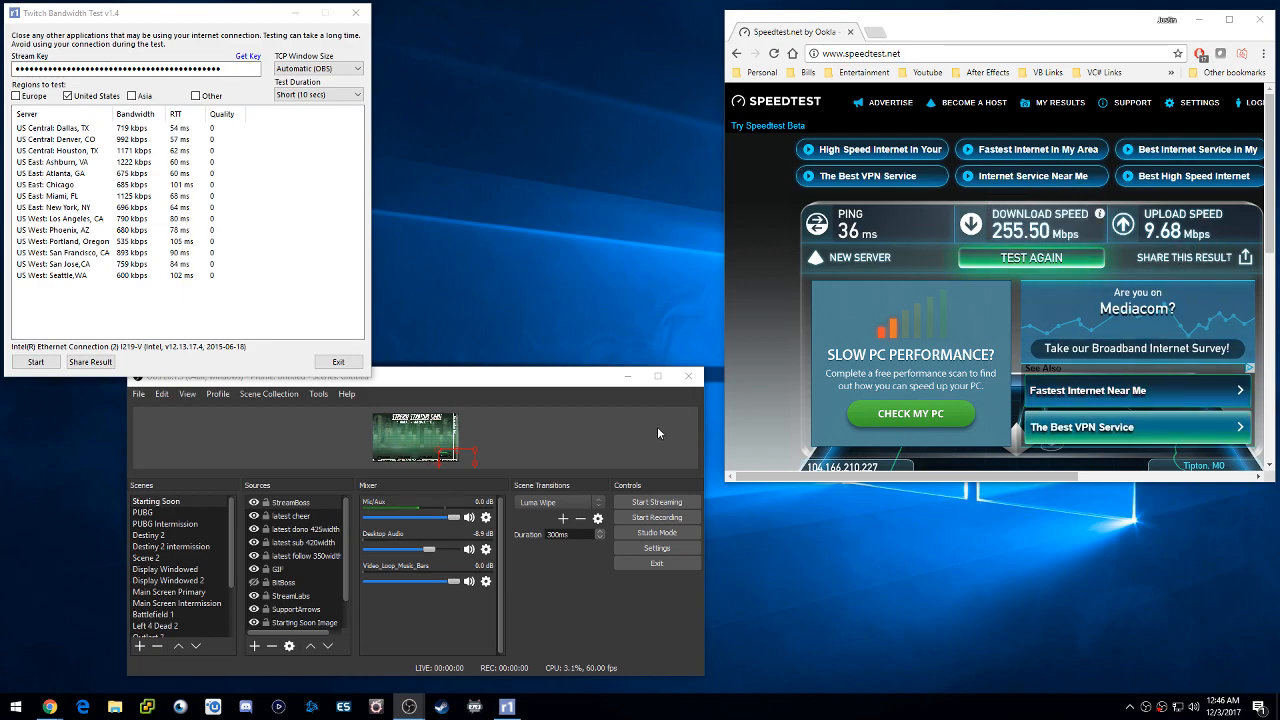
Switch the stream service from Restream.io to Twitch, server on Auto, and apply the settings
click(655, 547)
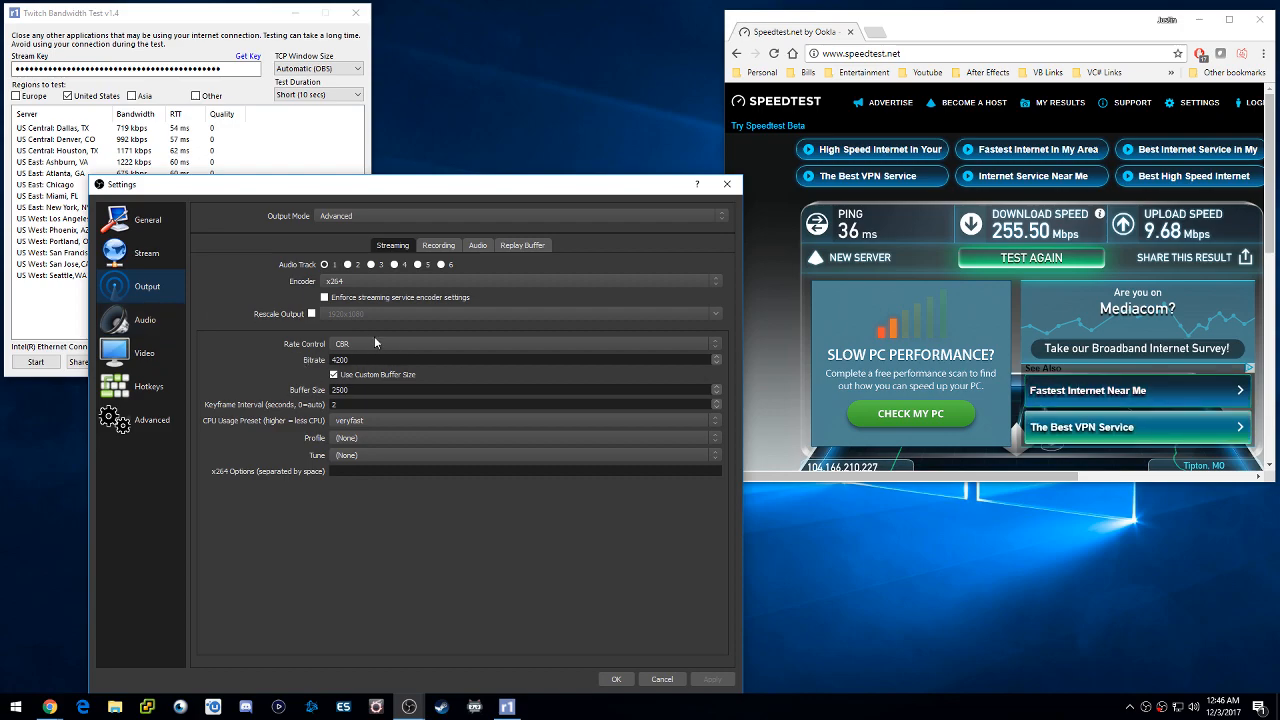
mouse_move(399, 371)
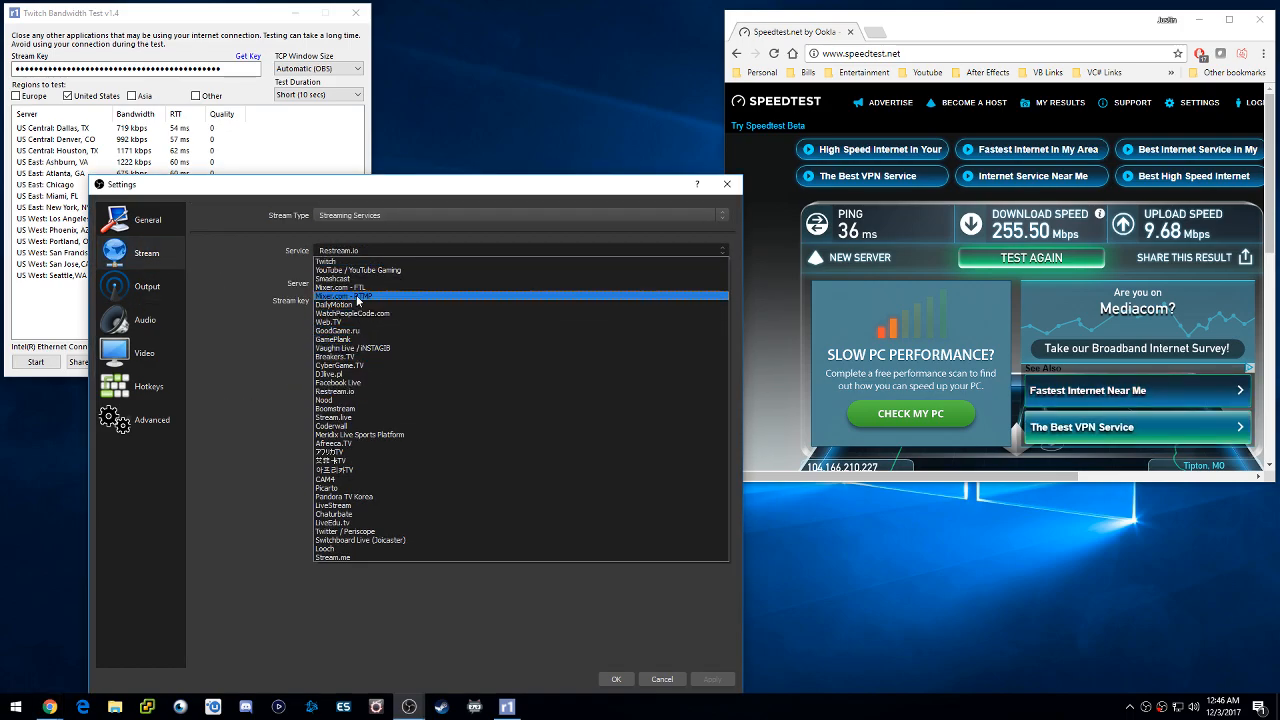
click(326, 261)
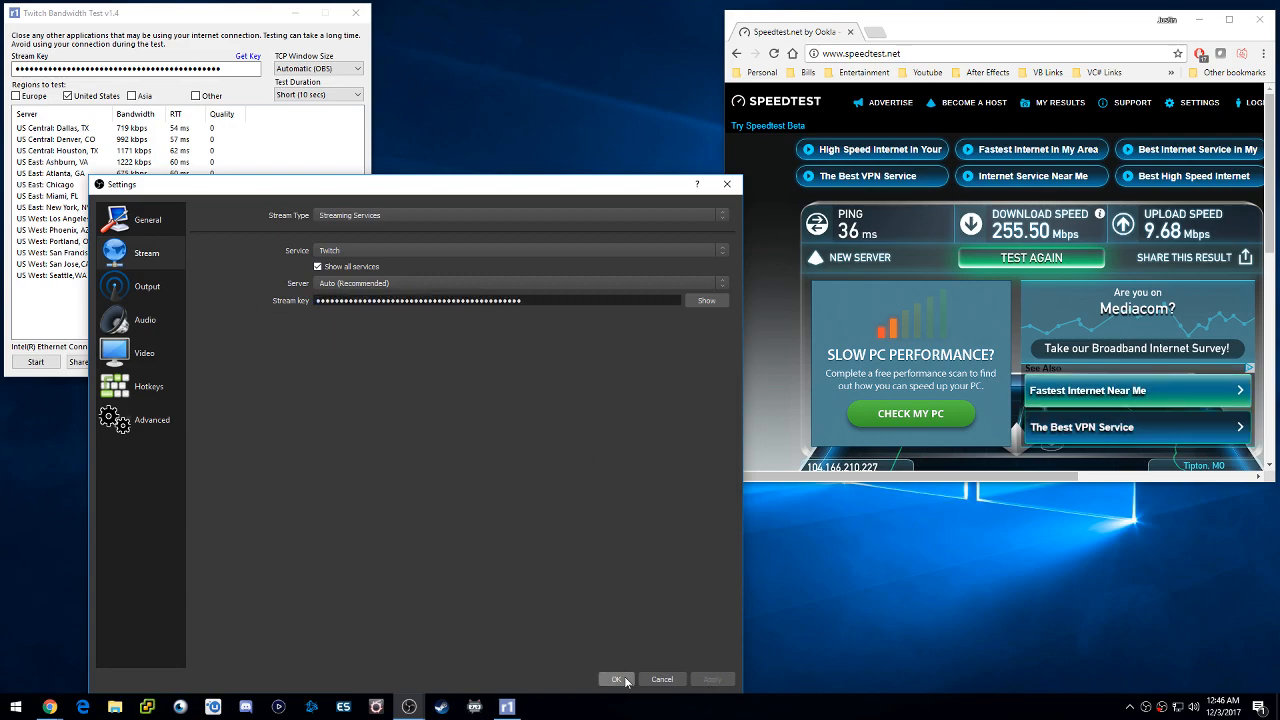
click(616, 679)
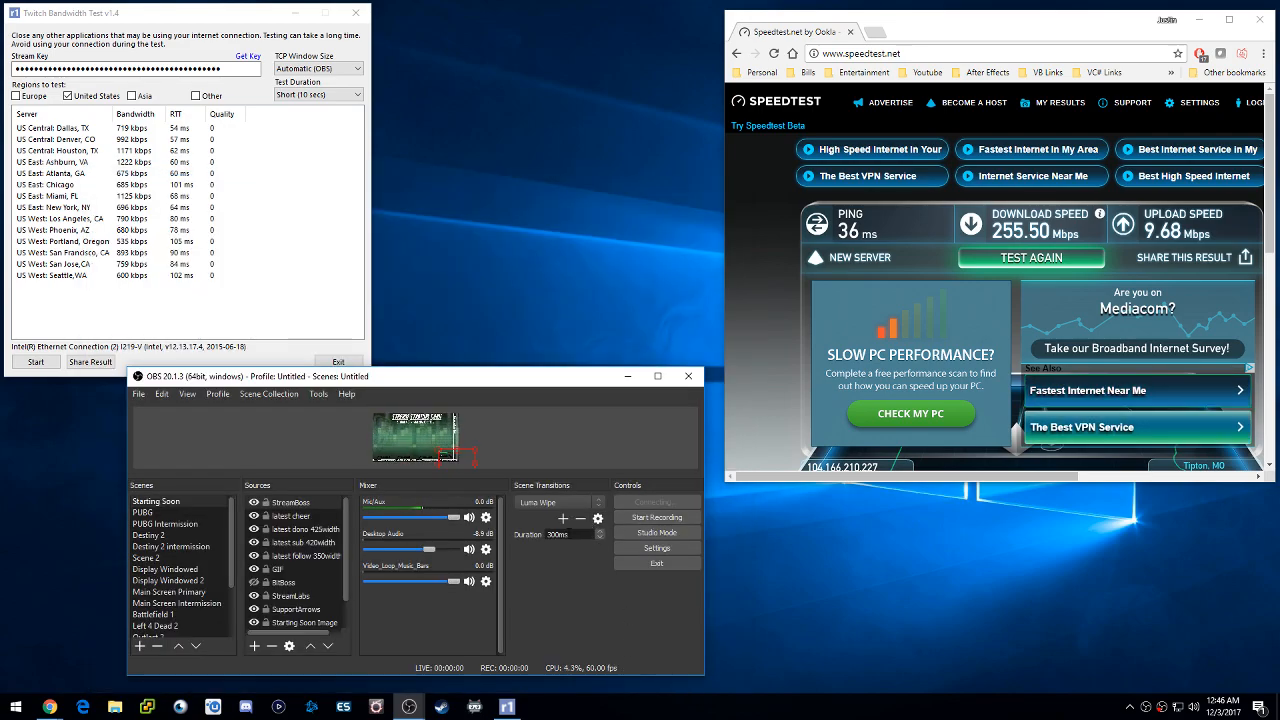
Start the Twitch stream, then stop it after it drops over 1,500 frames
click(656, 501)
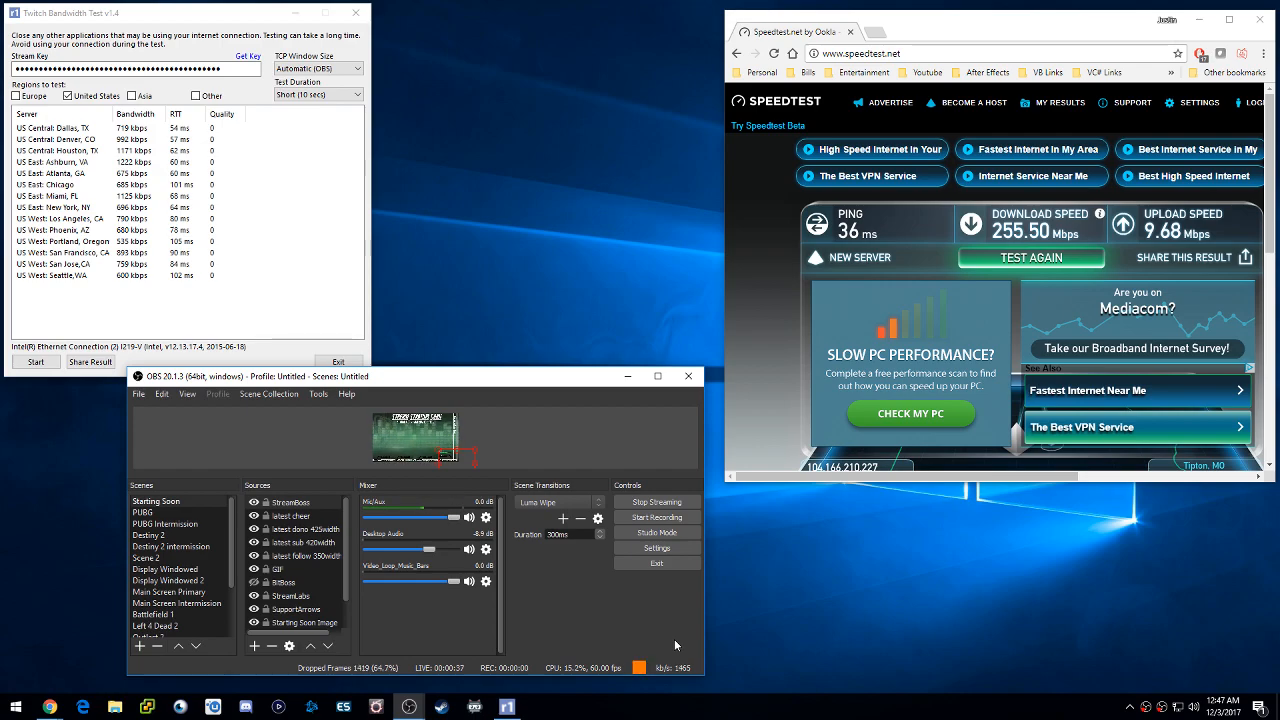
click(655, 501)
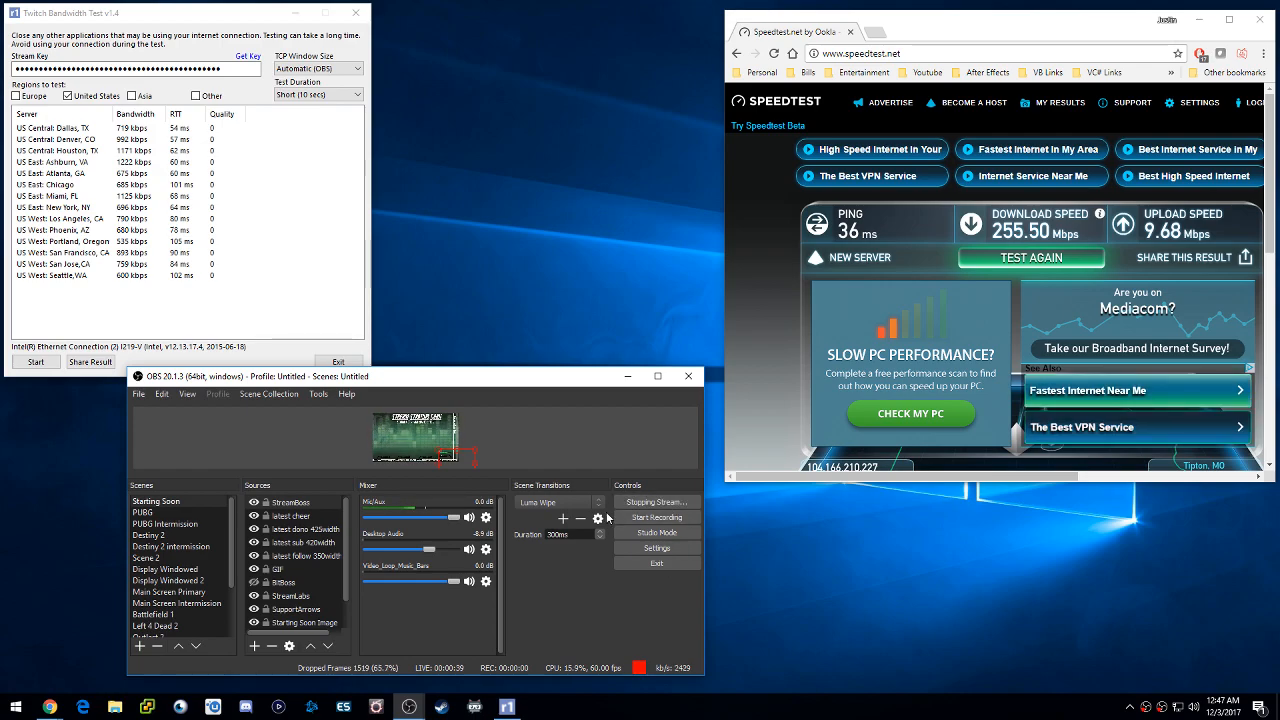
Set the stream service to Mixer.com - RTMP on US: Dallas, TX with a new stream key
click(656, 501)
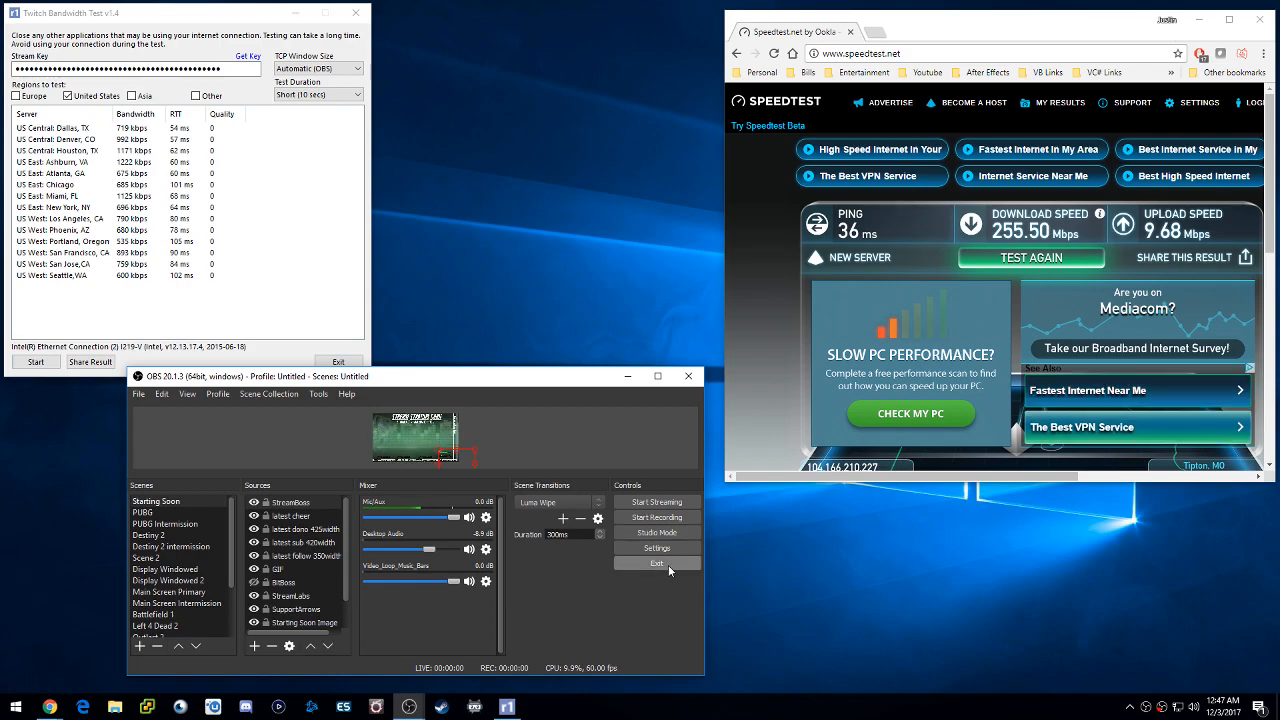
click(656, 547)
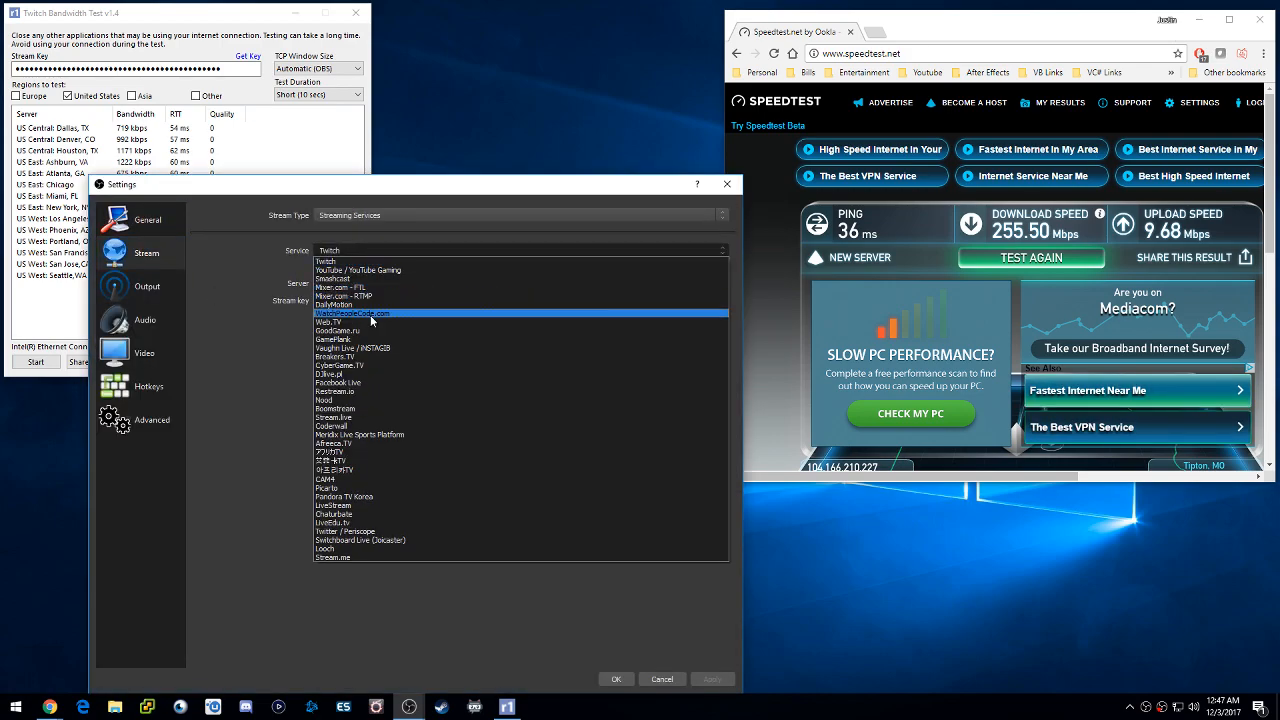
click(342, 287)
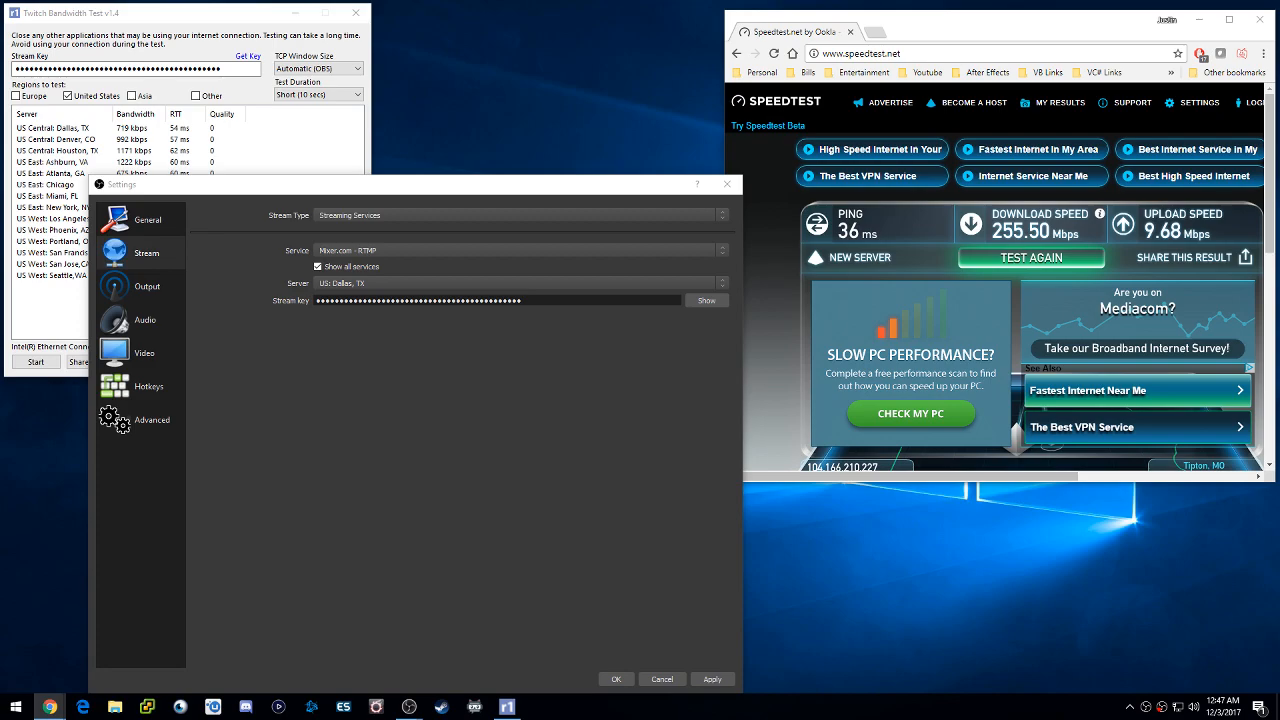
triple_click(418, 300)
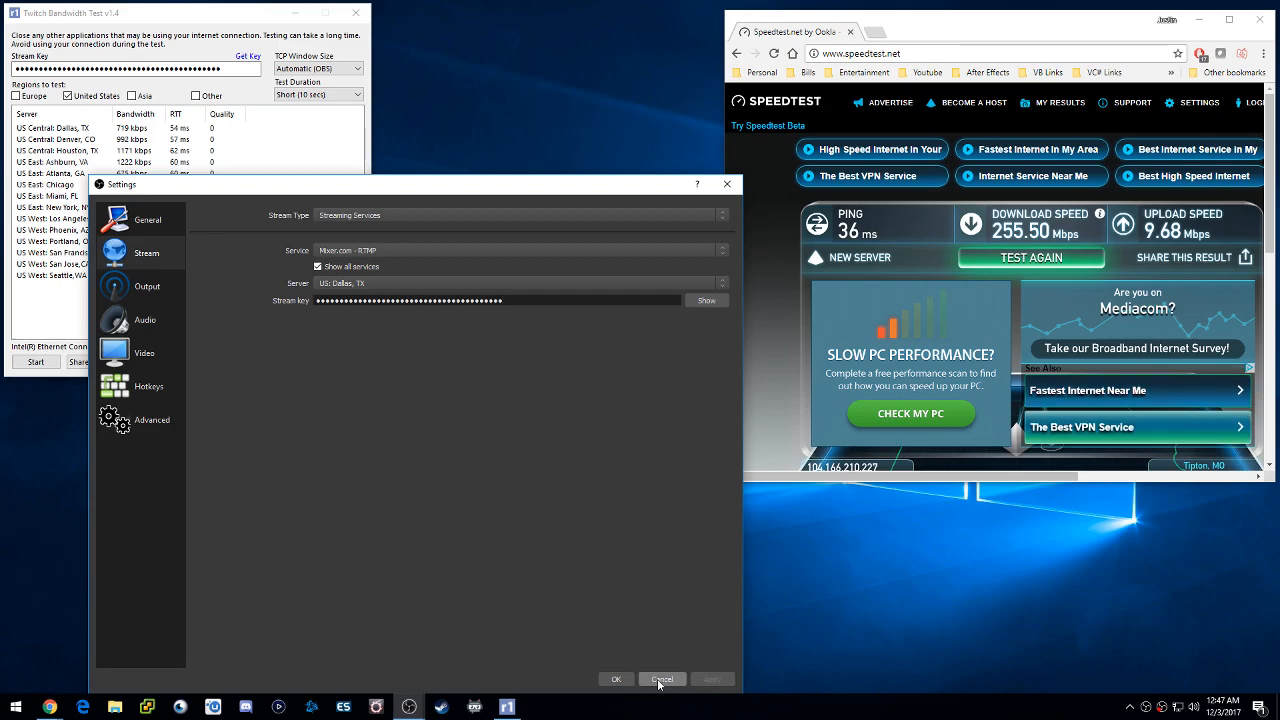
click(662, 679)
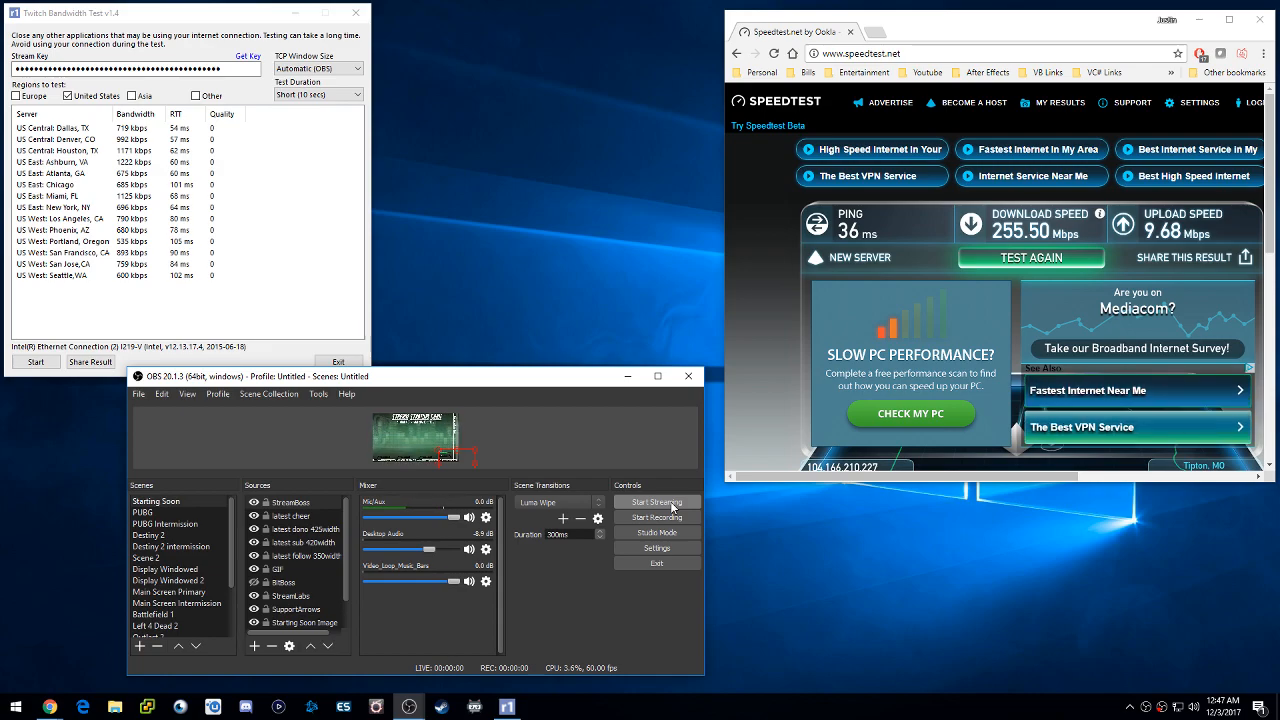
Go live on Mixer; the stream drops 1171 frames (45.9%) in about 43 seconds
click(656, 501)
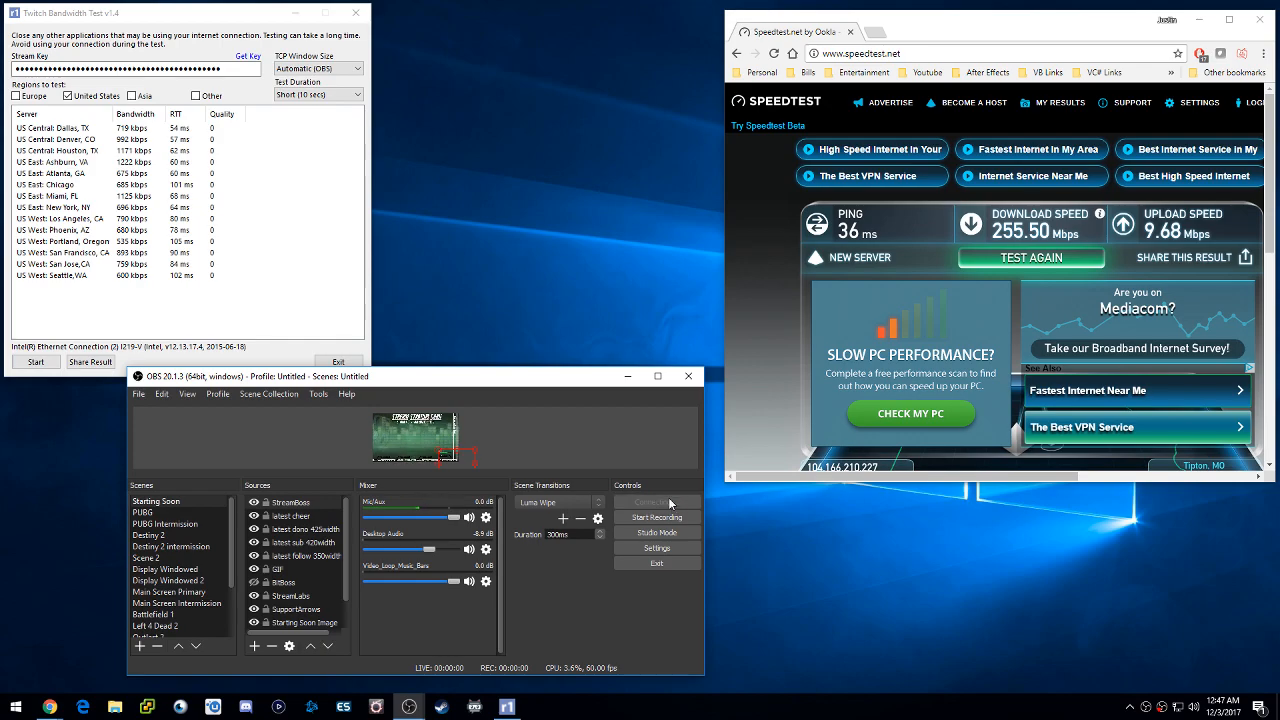
click(656, 501)
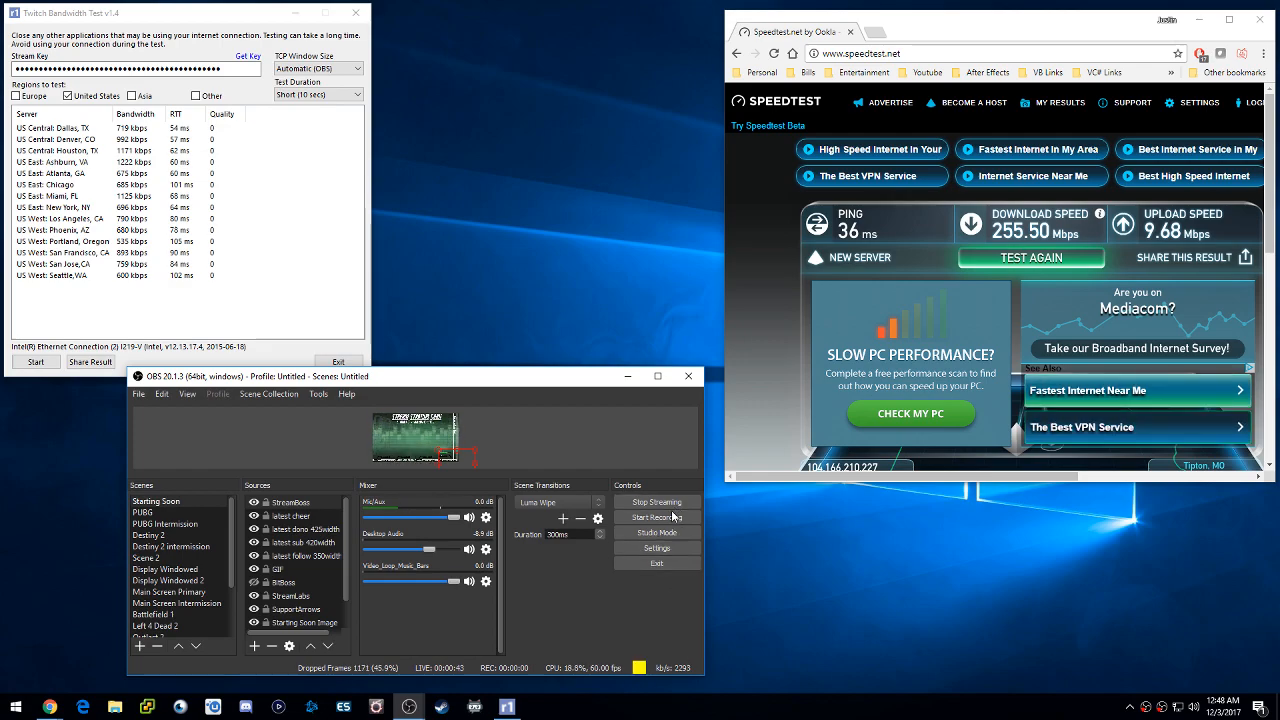
Stop the Mixer stream and switch the service to Restream.io on the US-Central server
click(657, 501)
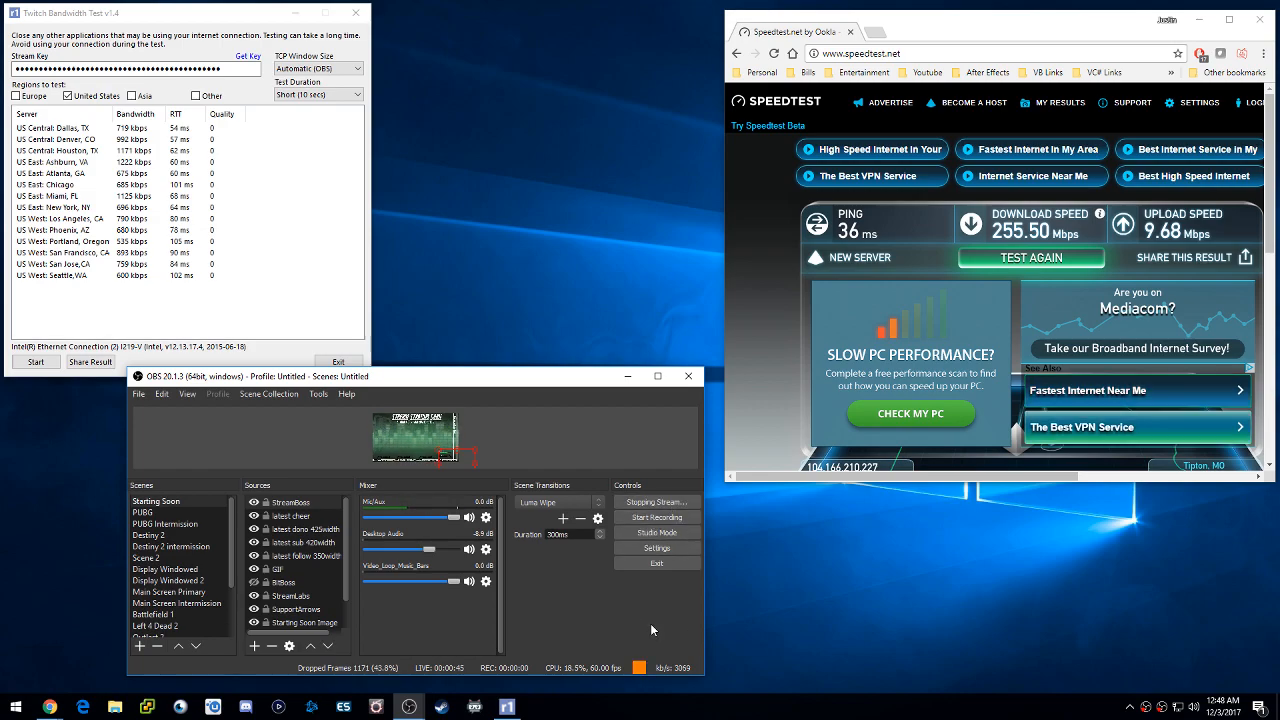
click(656, 501)
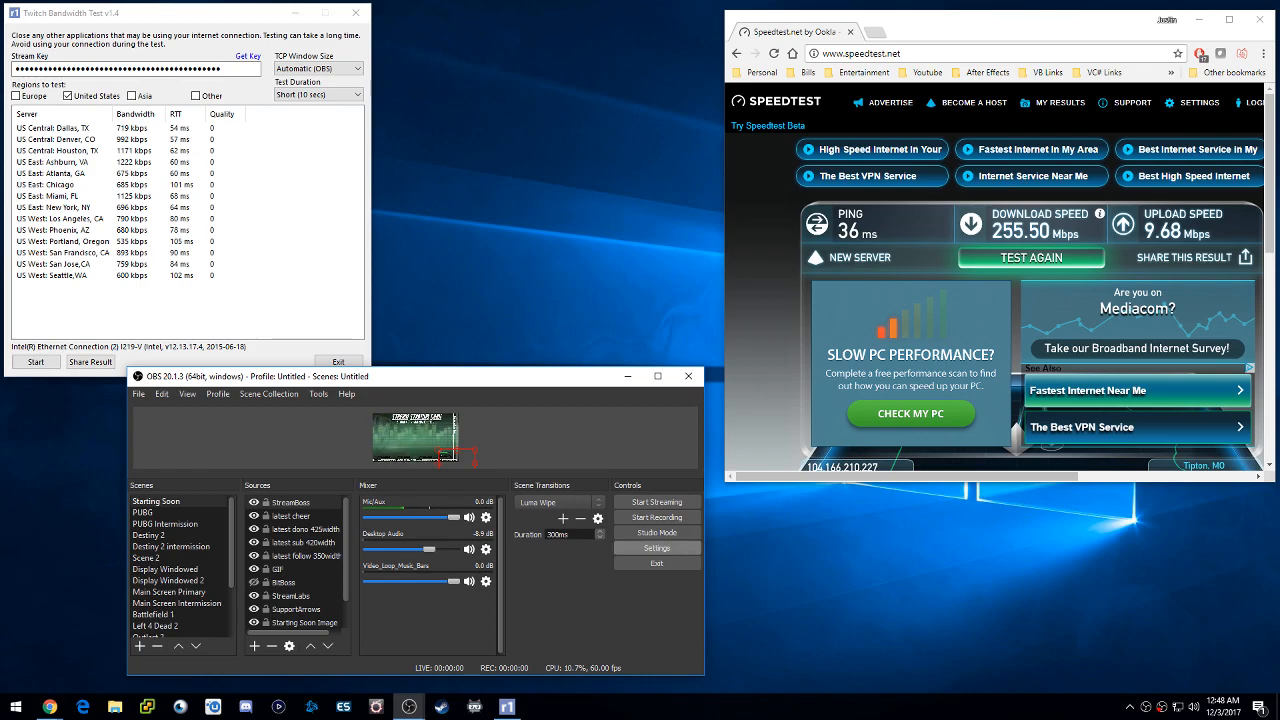
click(656, 547)
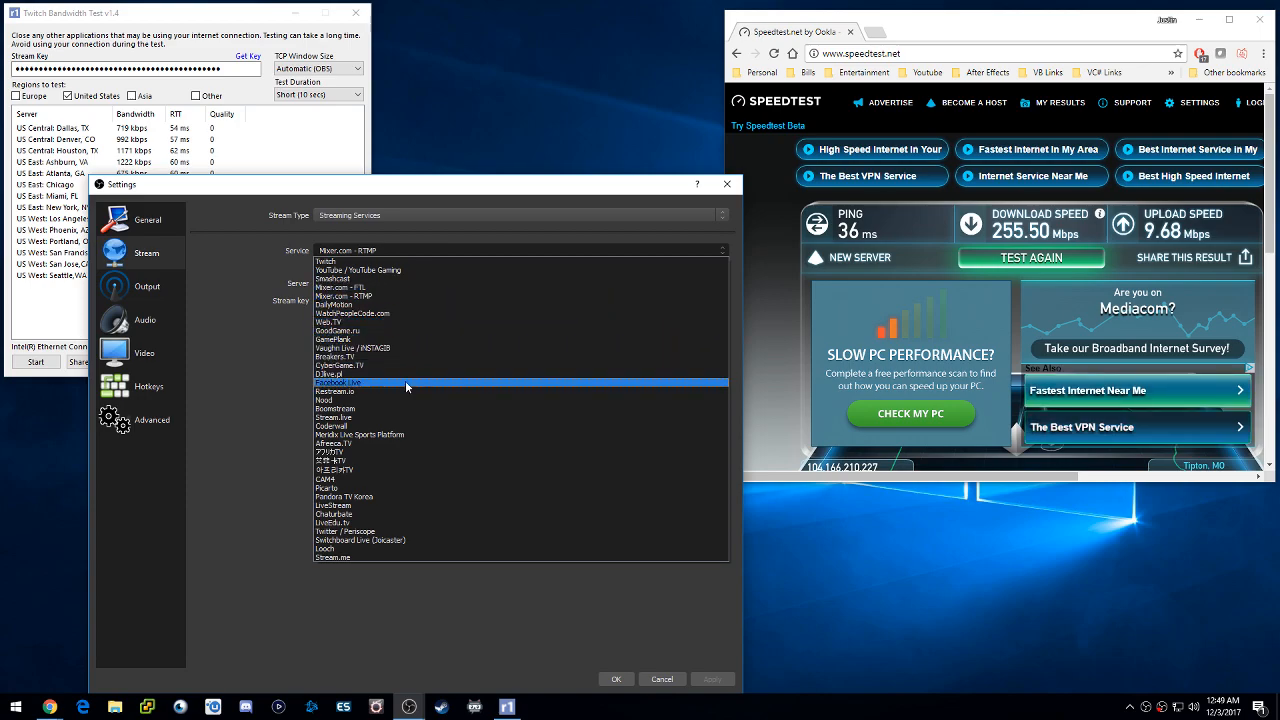
click(335, 391)
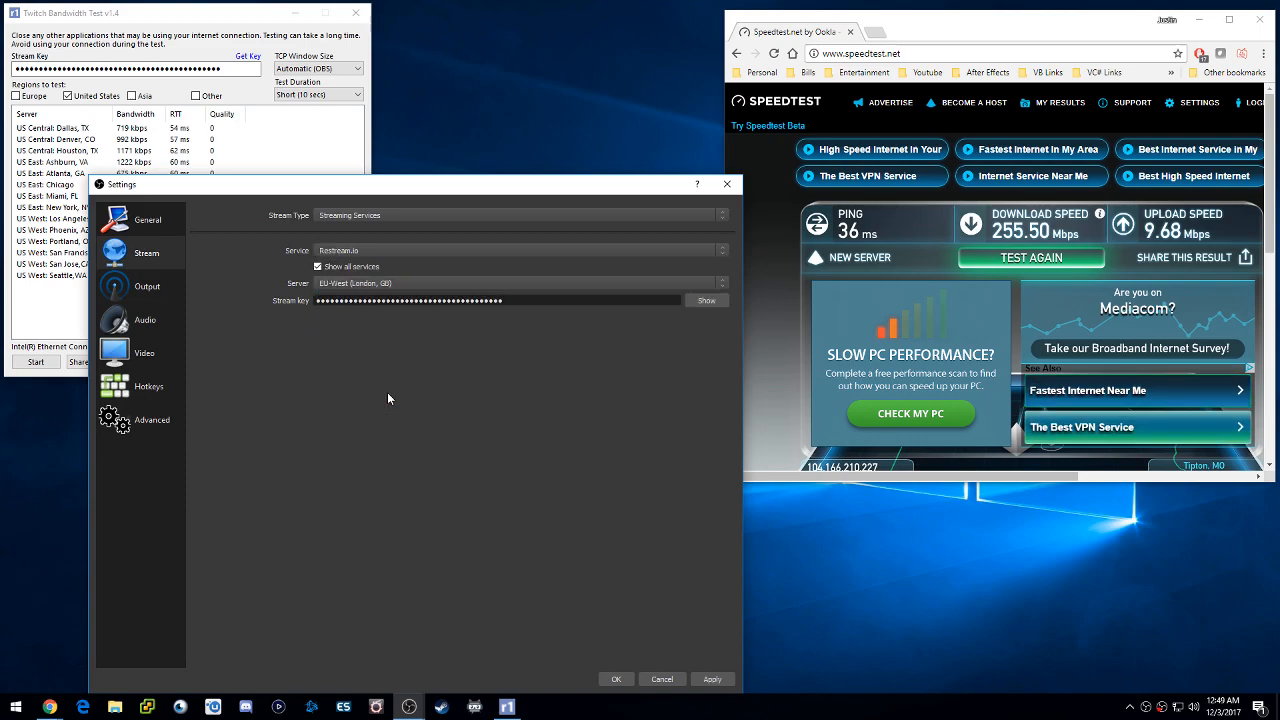
click(720, 283)
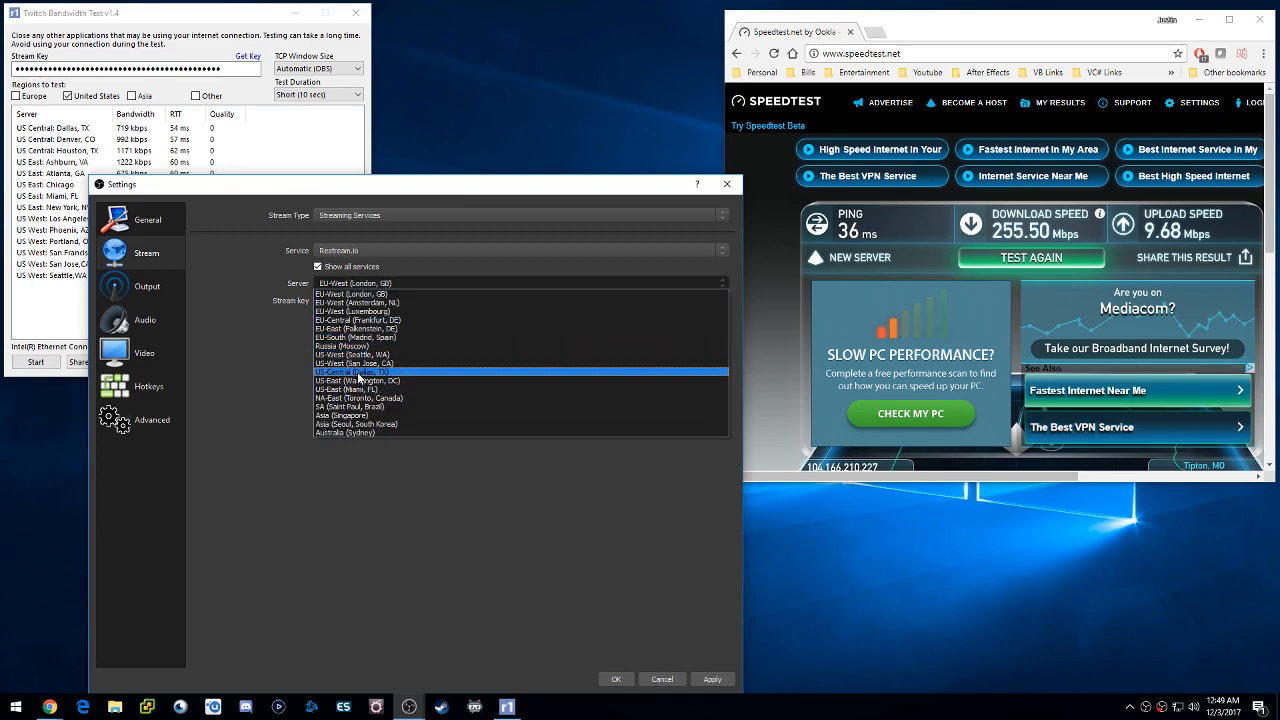
click(350, 371)
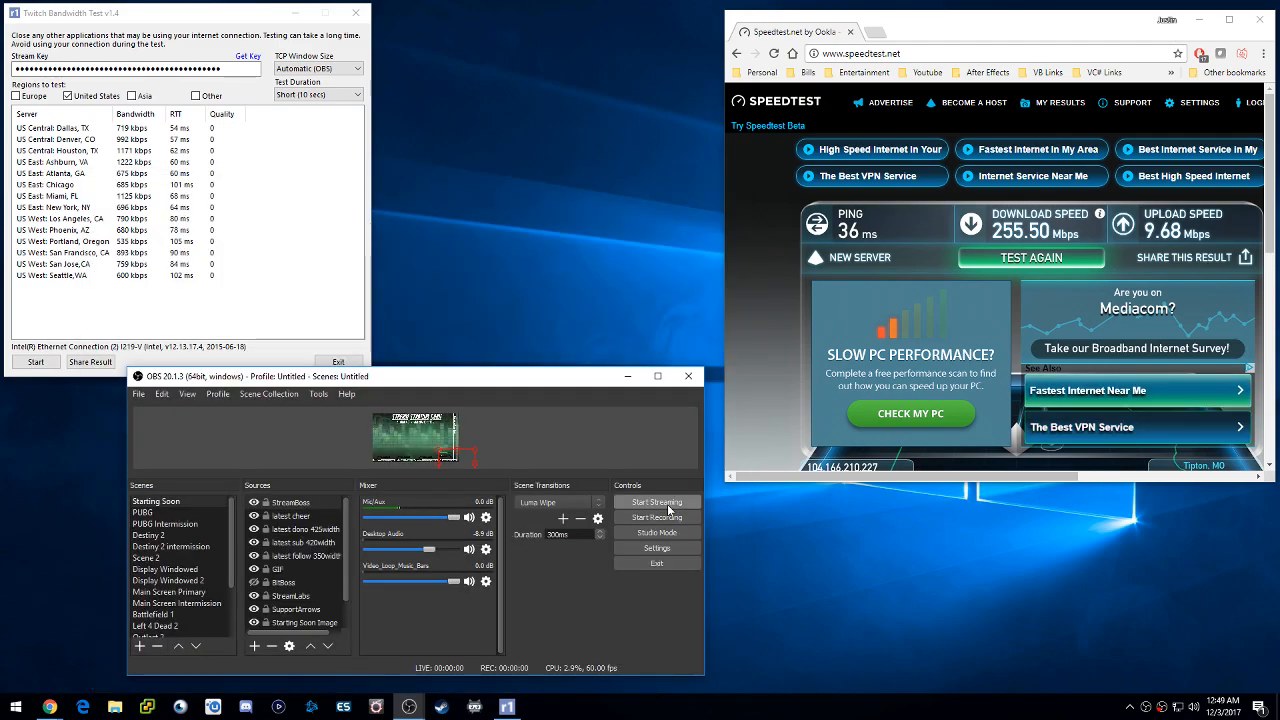
Go live through Restream.io; the stream drops 1897 frames (51.4%) in about a minute
click(656, 501)
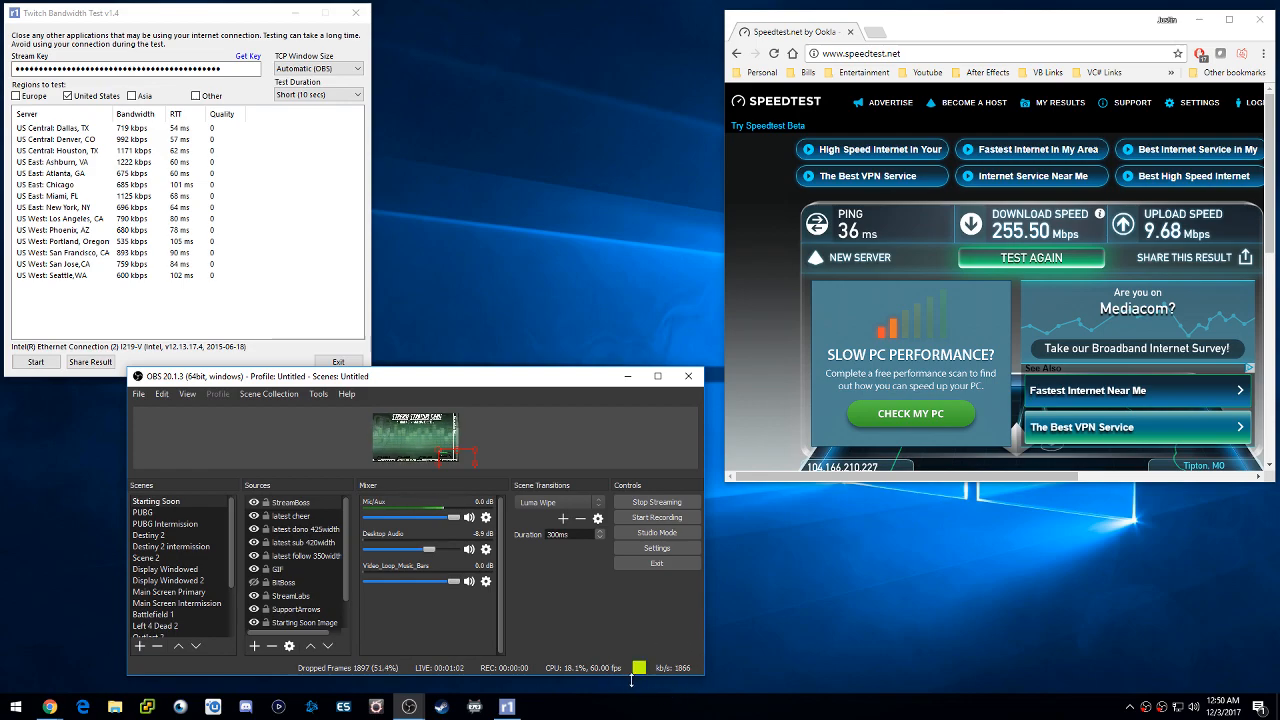
mouse_move(666, 633)
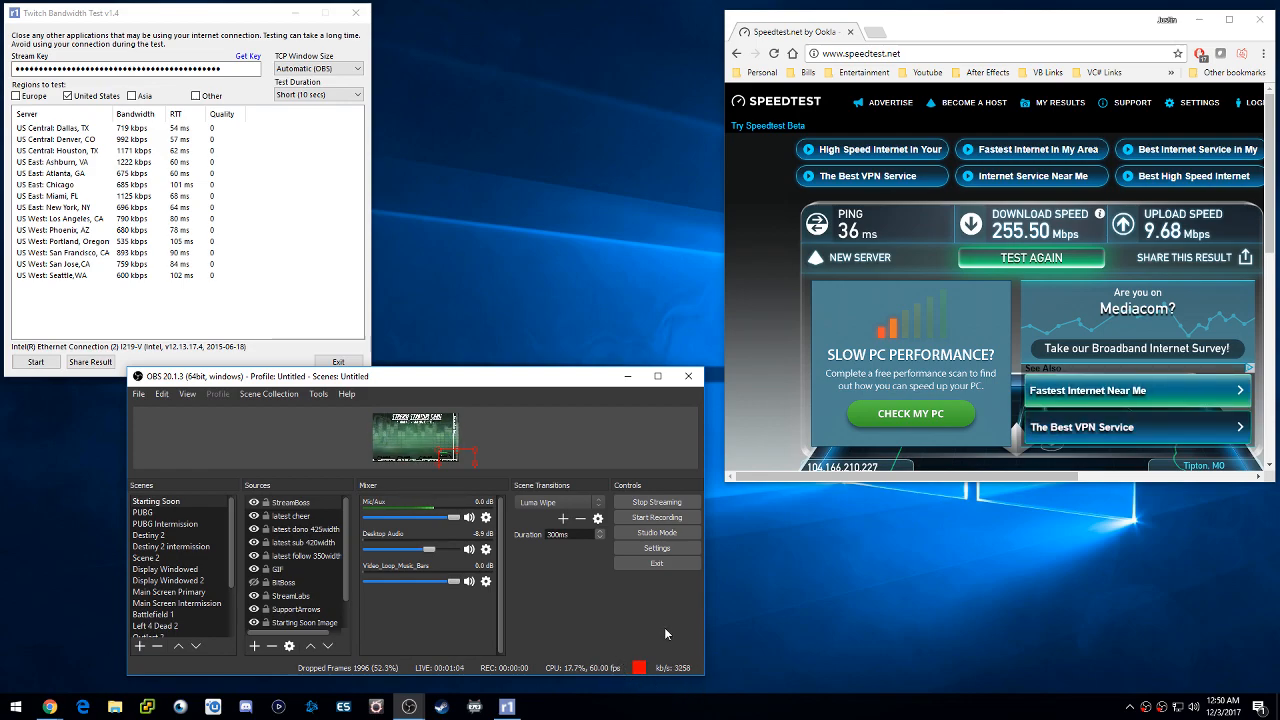